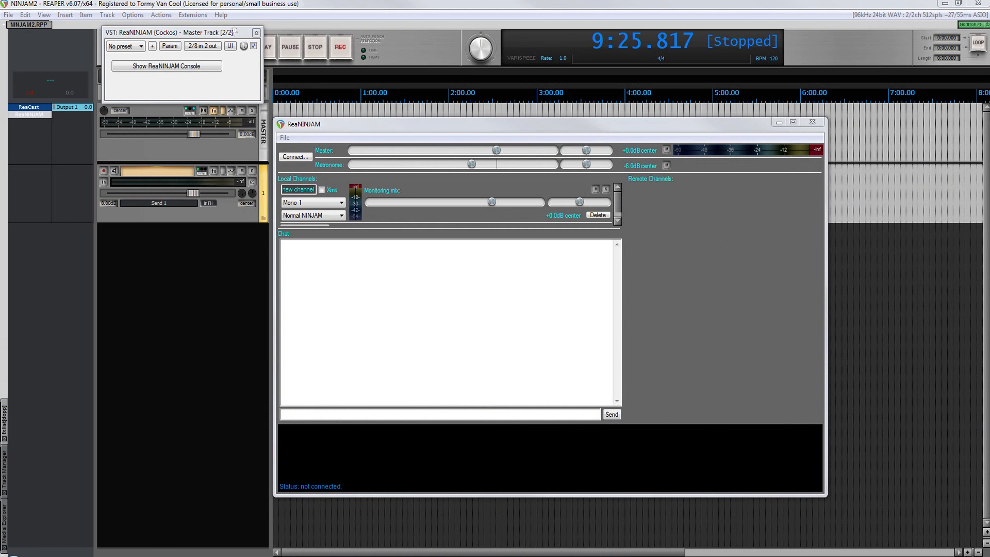
mouse_move(566, 3)
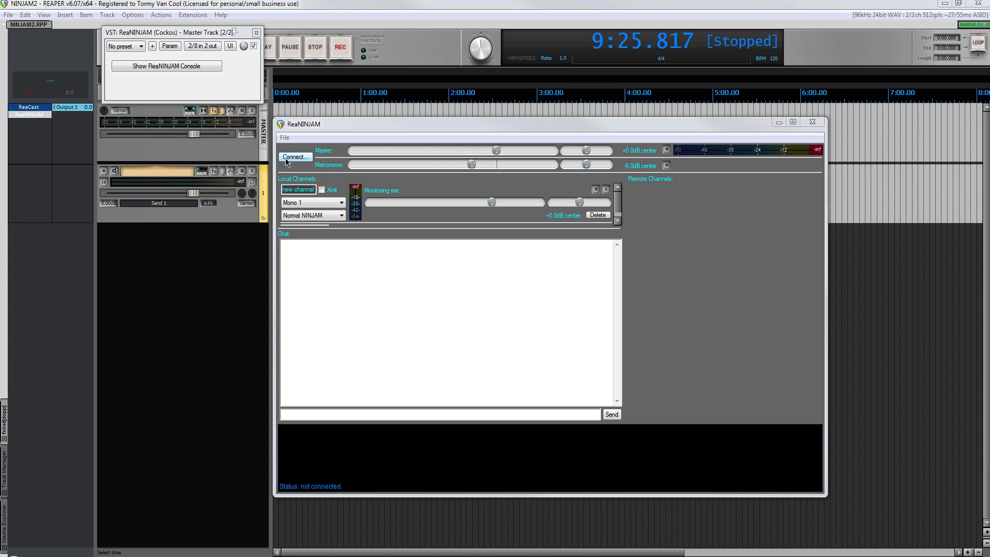
- Bring up the NINJAM Connection Configuration dialog from ReaNINJAM and view the NINJAM about page
left_click(294, 156)
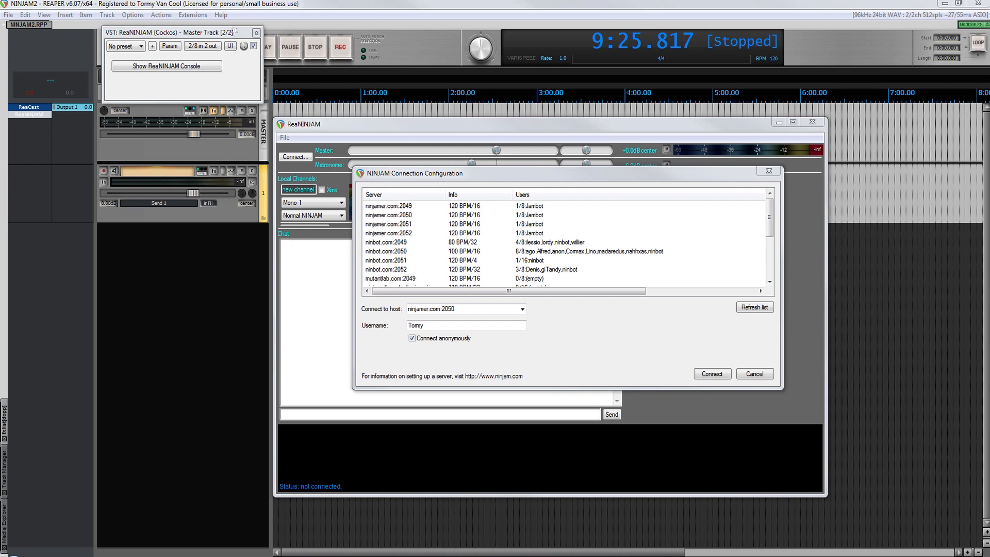
mouse_move(686, 453)
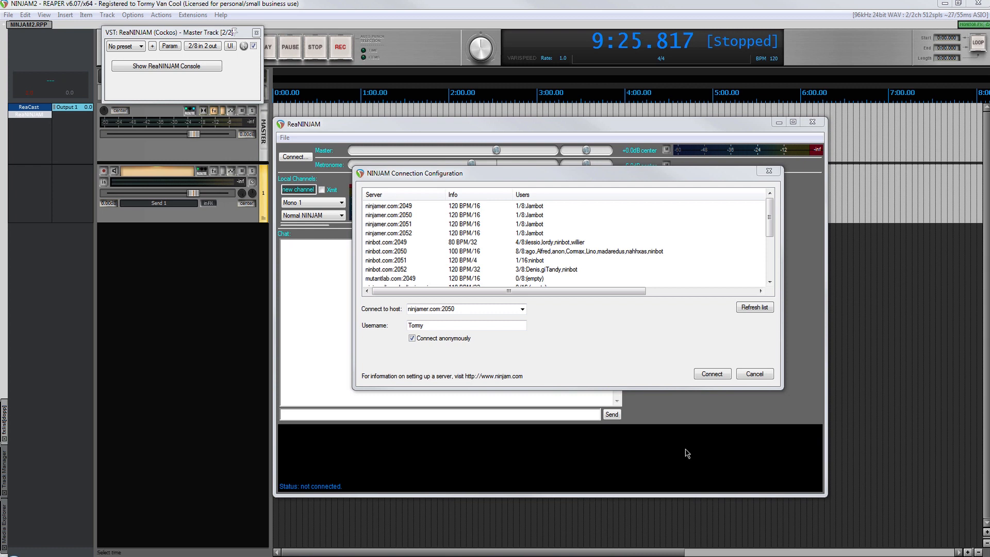
left_click(752, 374)
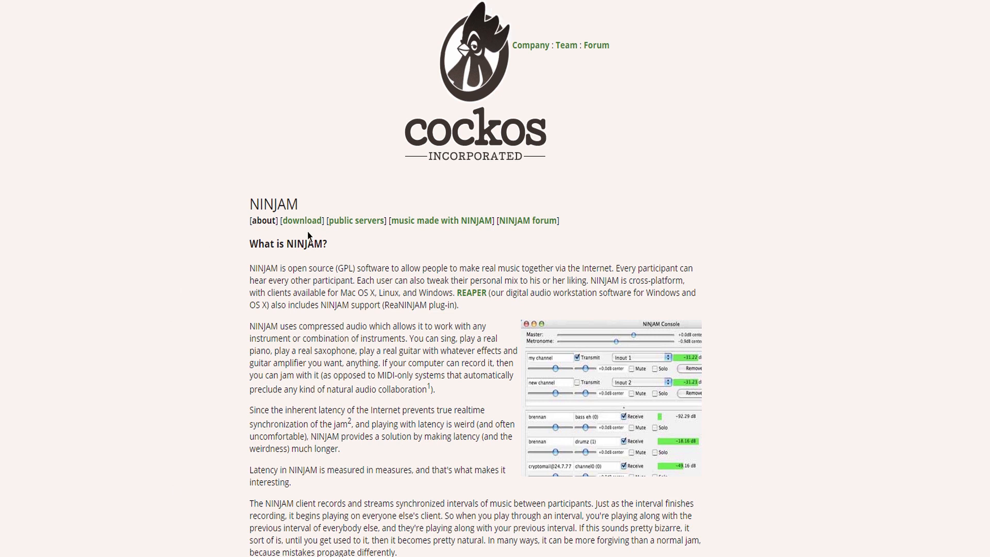
- Download the NINJAM server v0.080 for Windows from the Cockos site
scroll("down", 3)
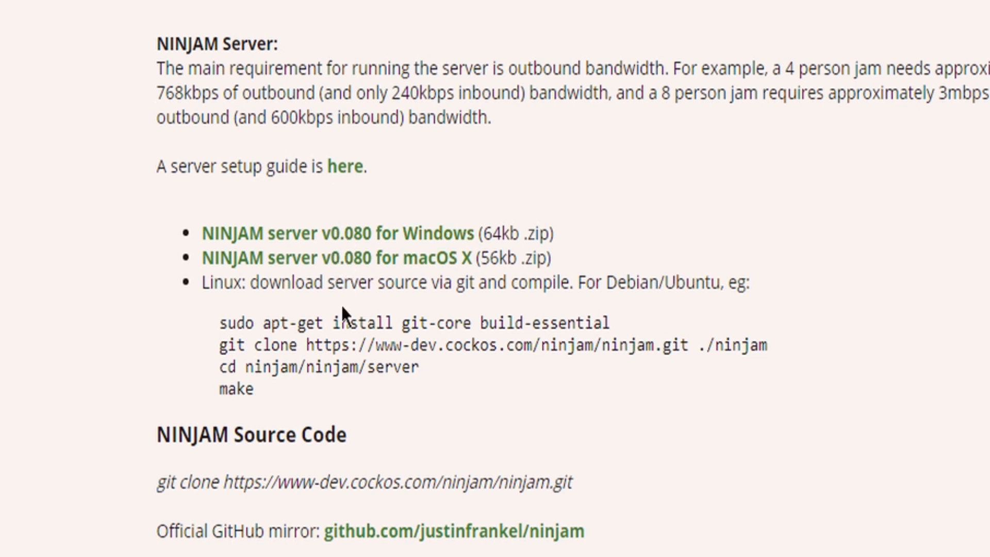
left_click(334, 232)
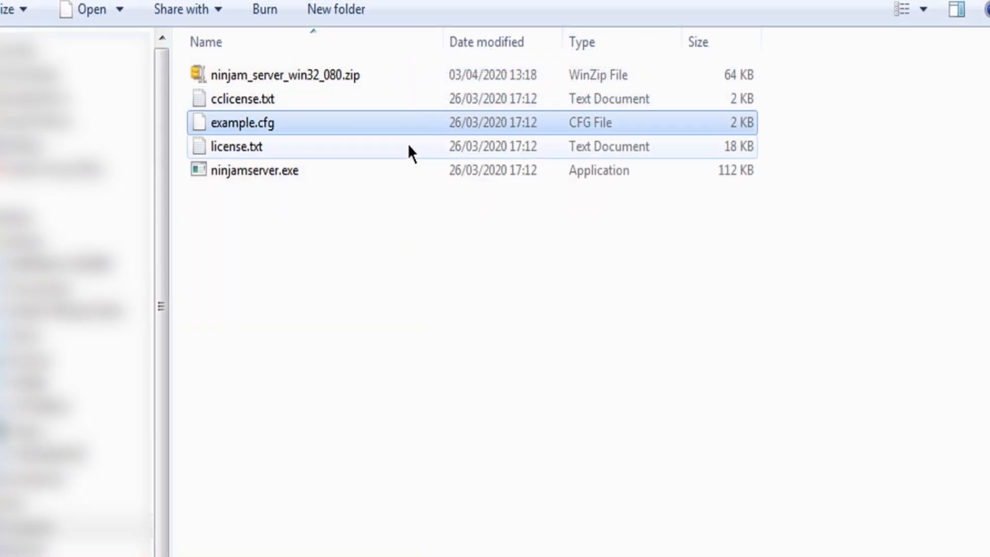
- Rename example.cfg to settings.cfg and load it in Notepad++ for editing
left_click(241, 121)
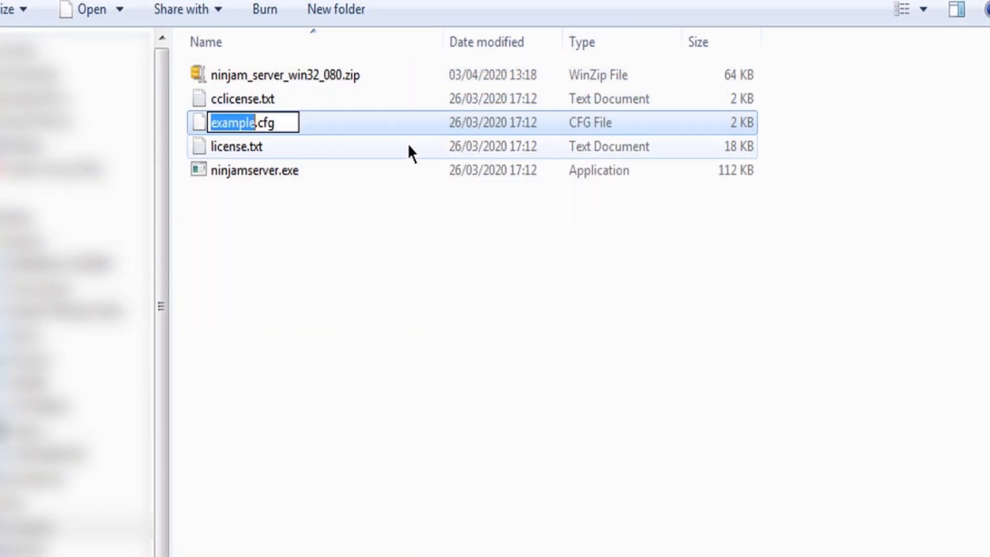
type("settings.cfg")
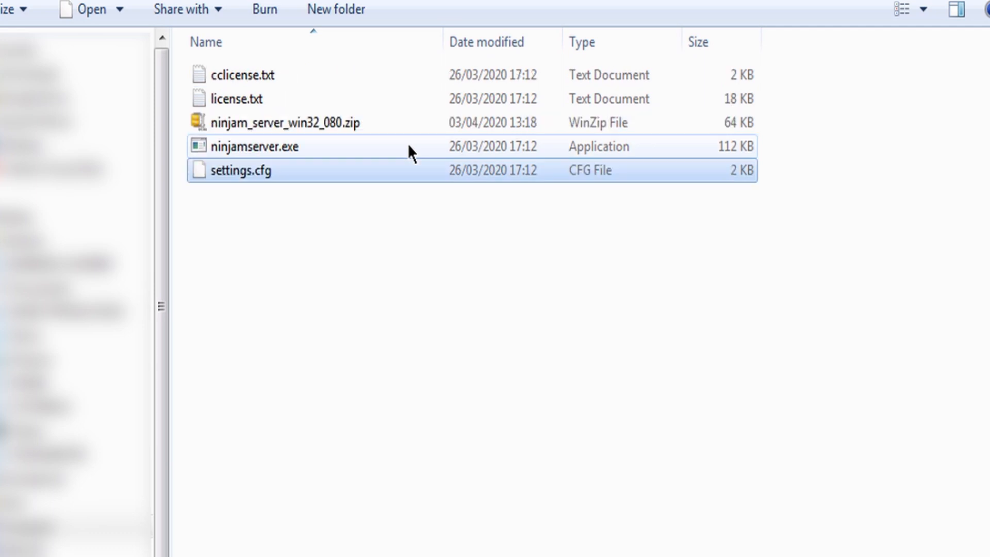
double_click(240, 170)
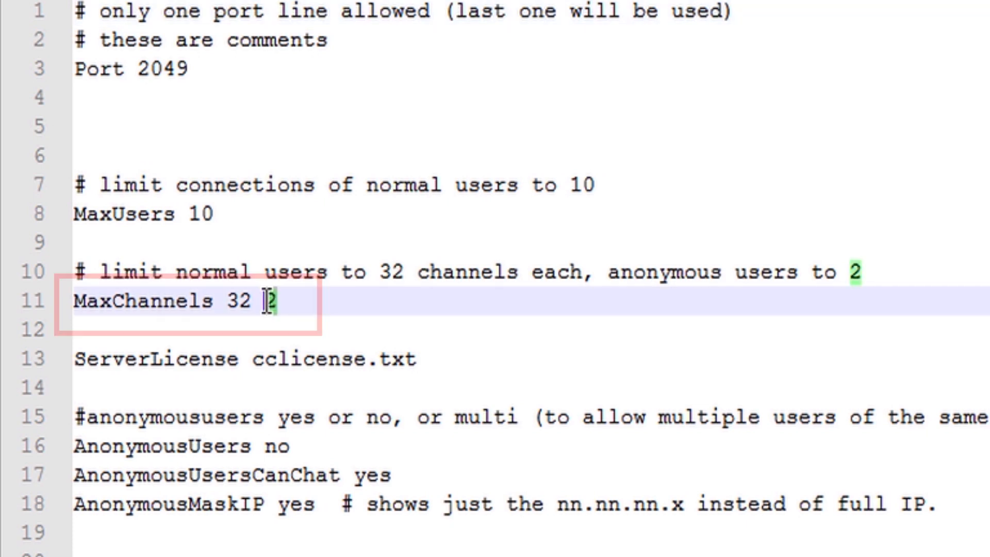
- Set MaxChannels to '32 0' and point the ServerLicense line to nda.txt
type("0")
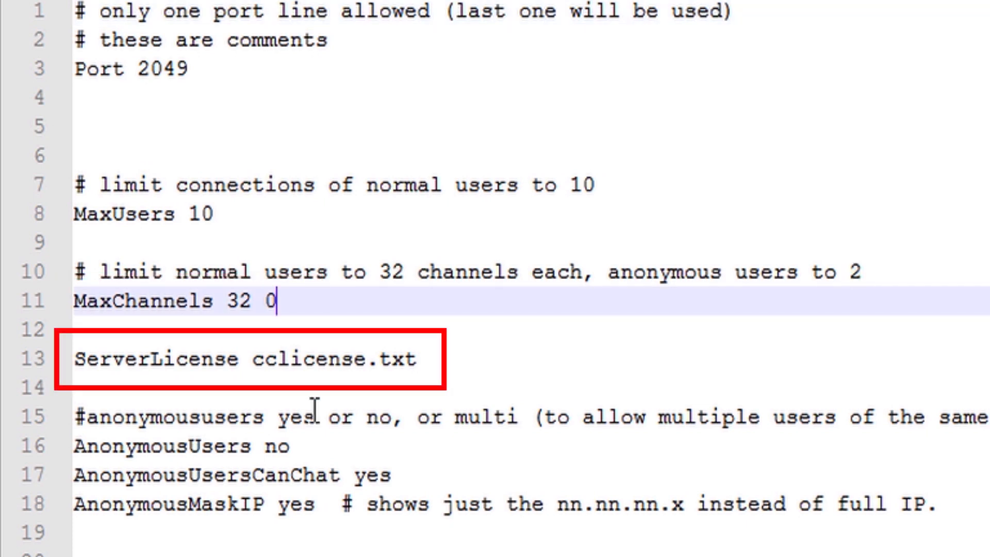
left_click(300, 357)
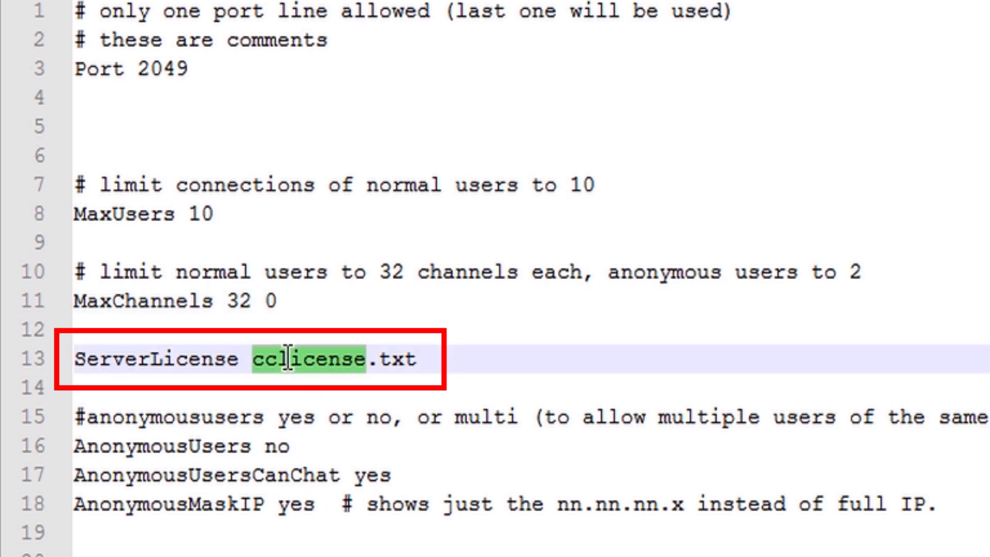
type("nda")
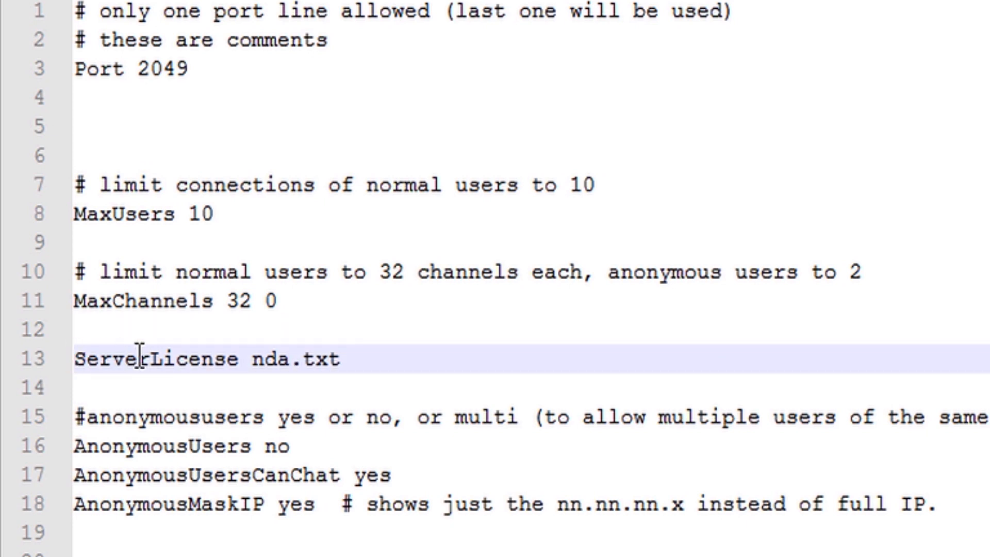
type("#")
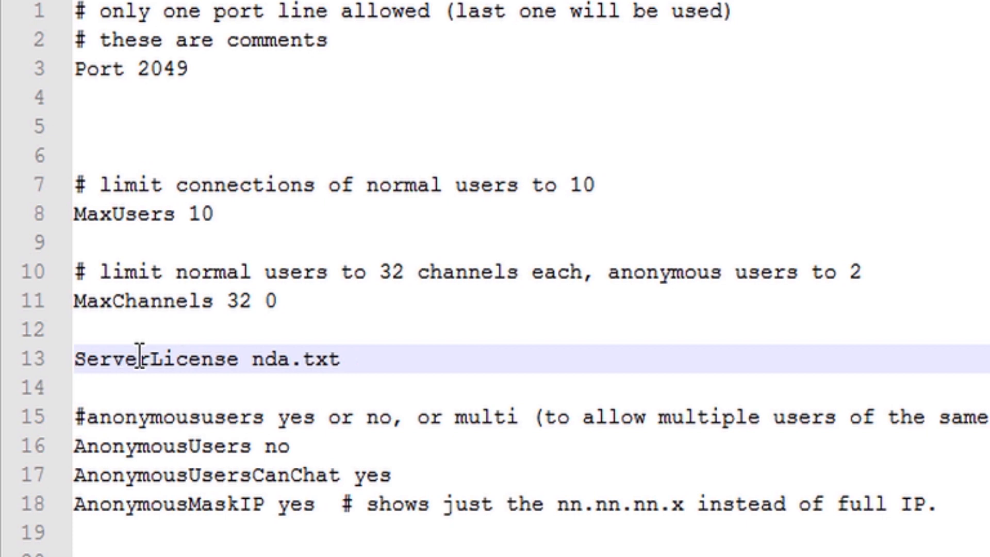
scroll("down", 3)
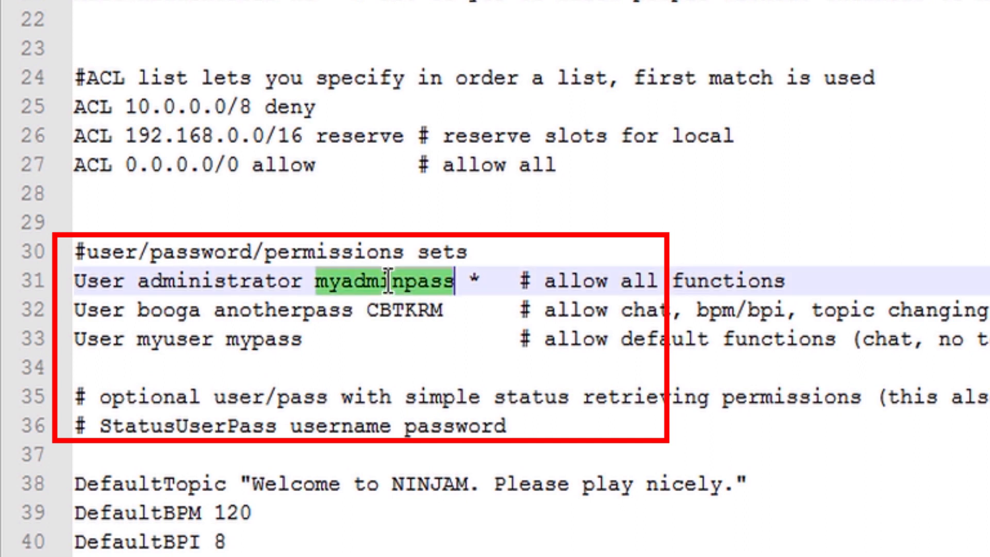
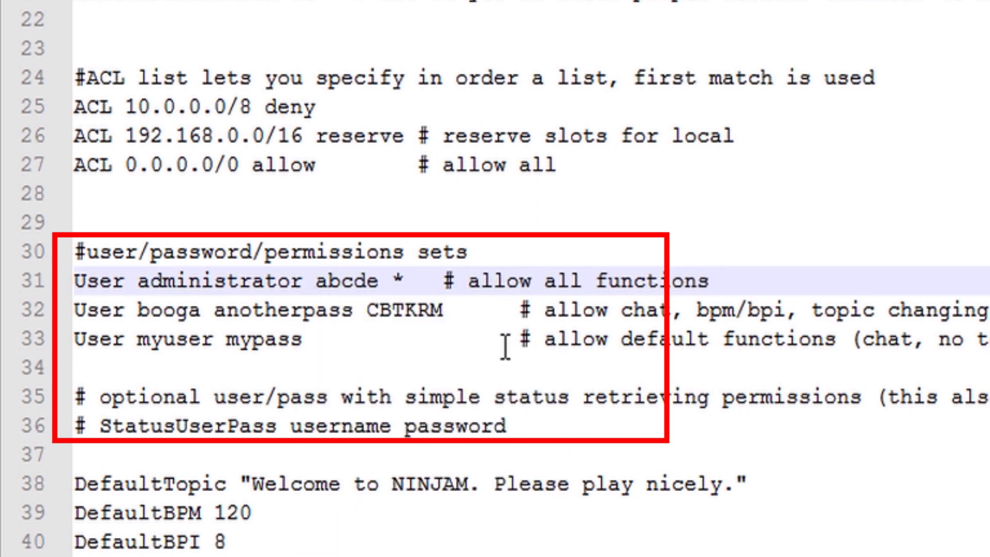
left_click(378, 291)
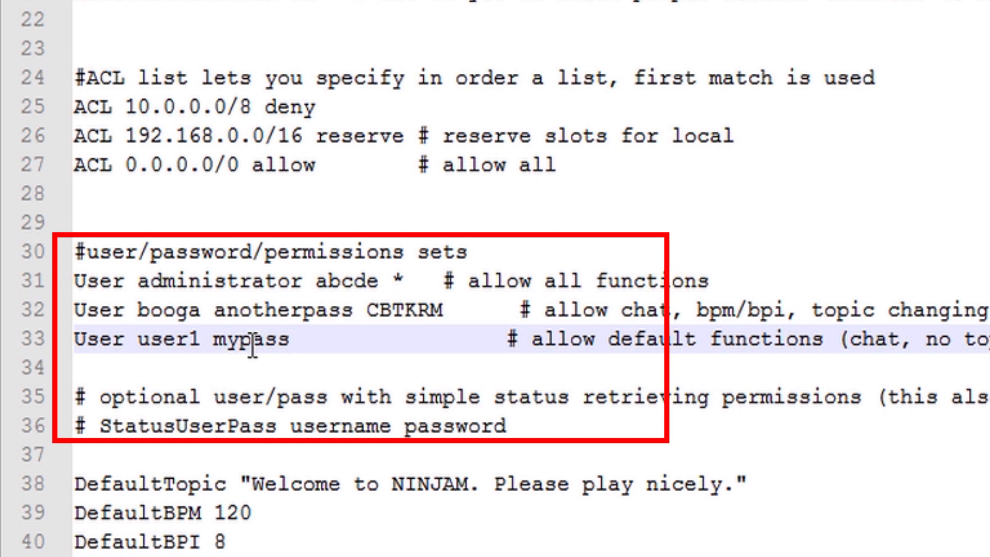
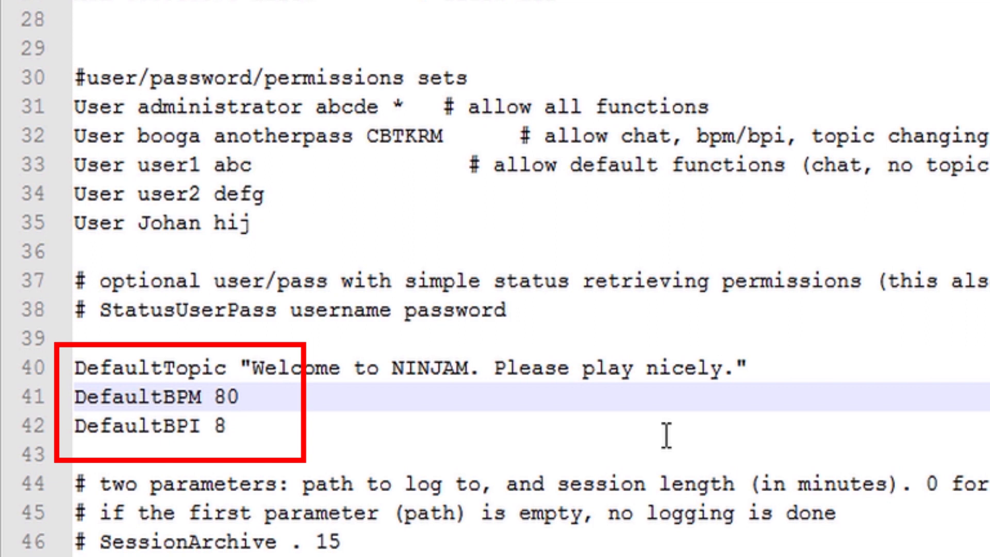
double_click(221, 427)
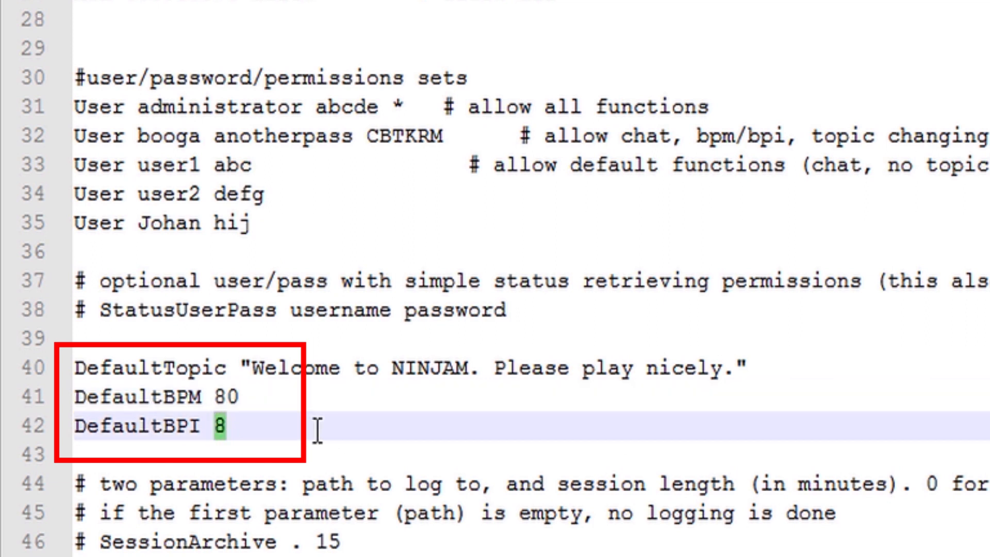
scroll("down", 3)
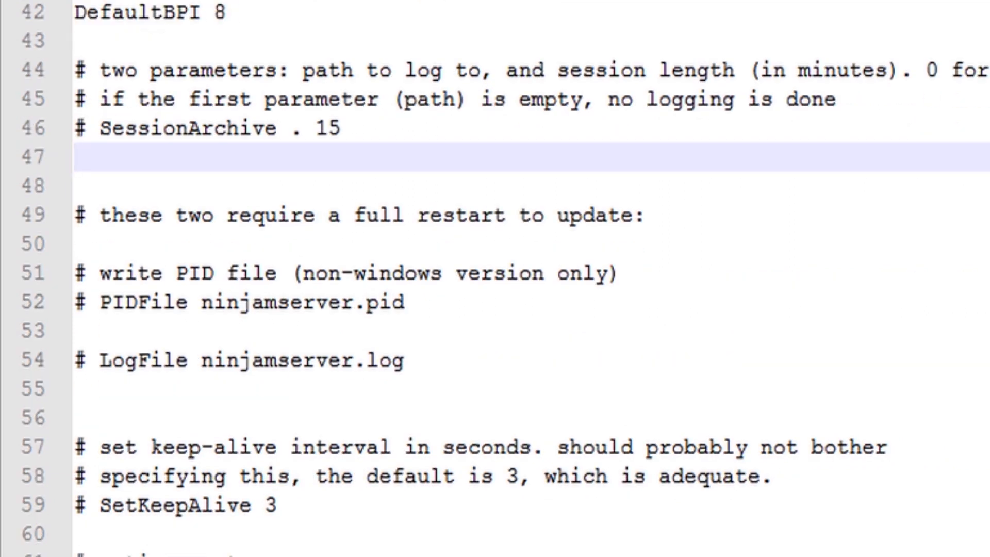
left_click(75, 157)
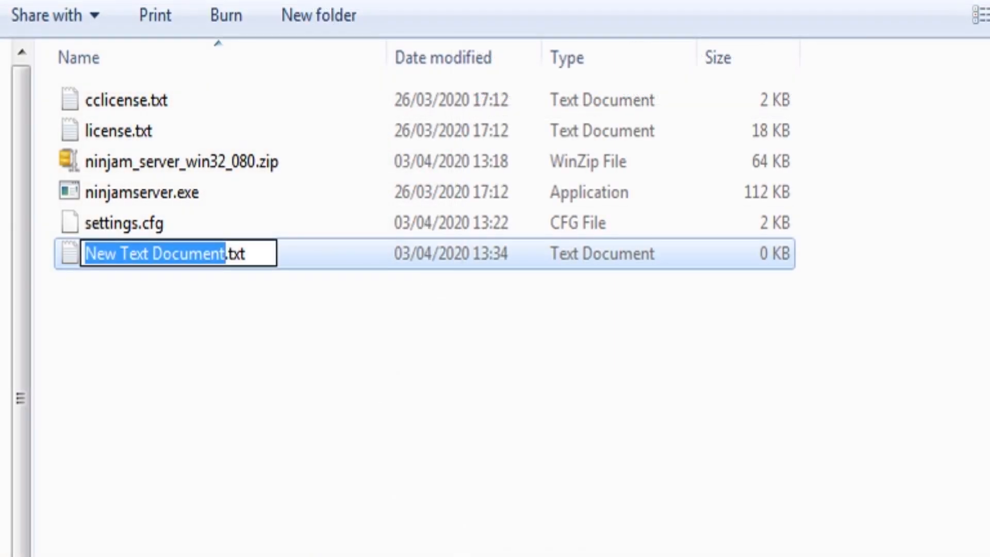
- Name the new text file nda.txt and edit it to hold the agreement text
type("nda.txt")
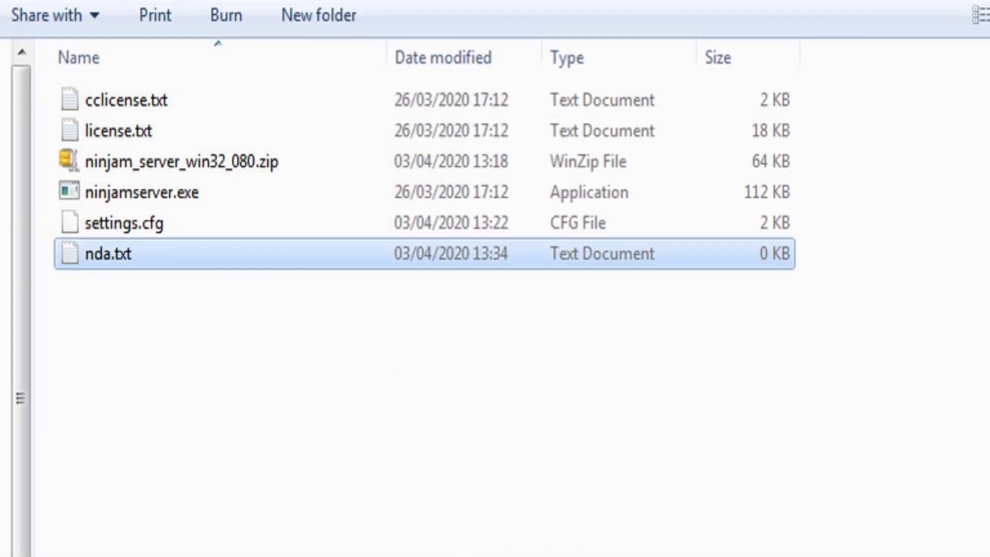
double_click(102, 254)
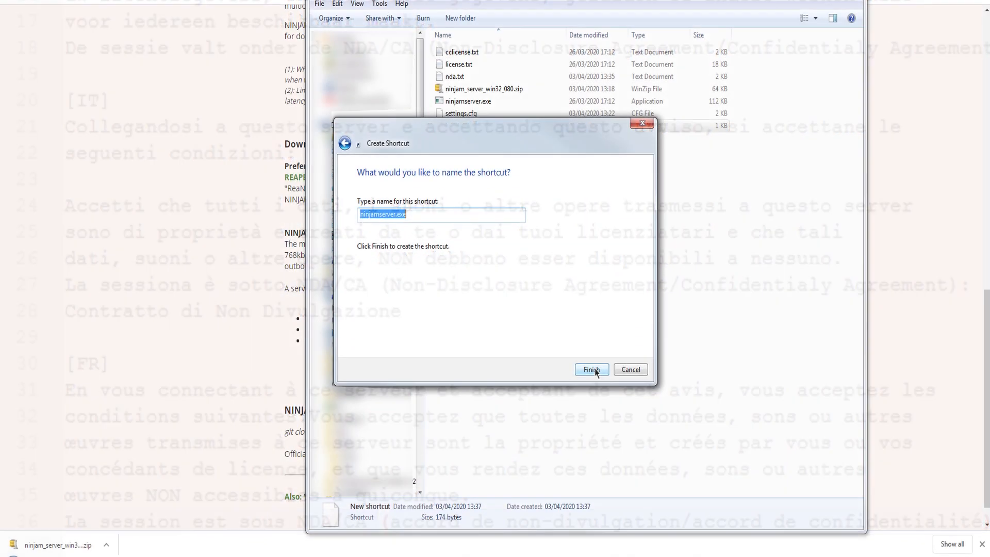
- Create a ninjamserver.exe shortcut with settings.cfg appended to its Target
left_click(590, 369)
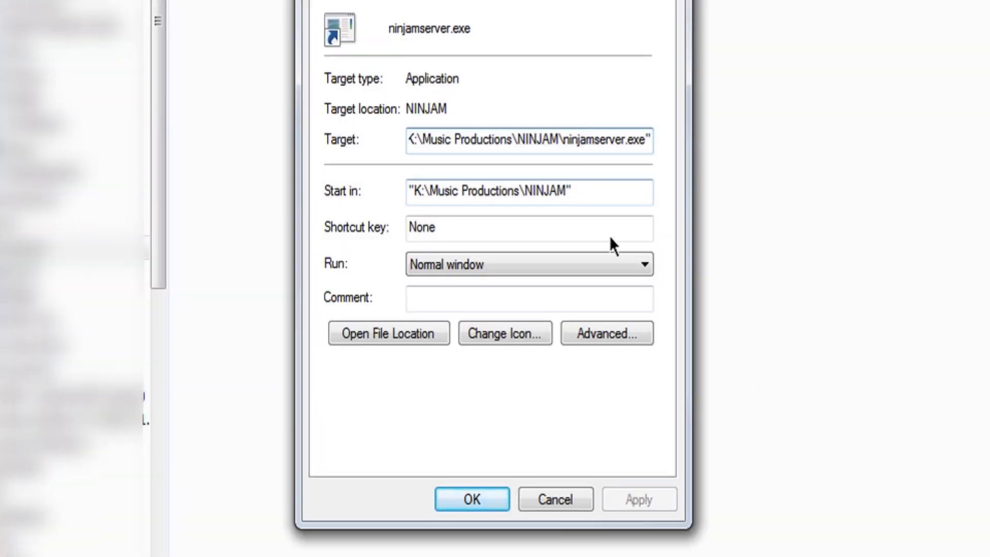
type("settings.cfg")
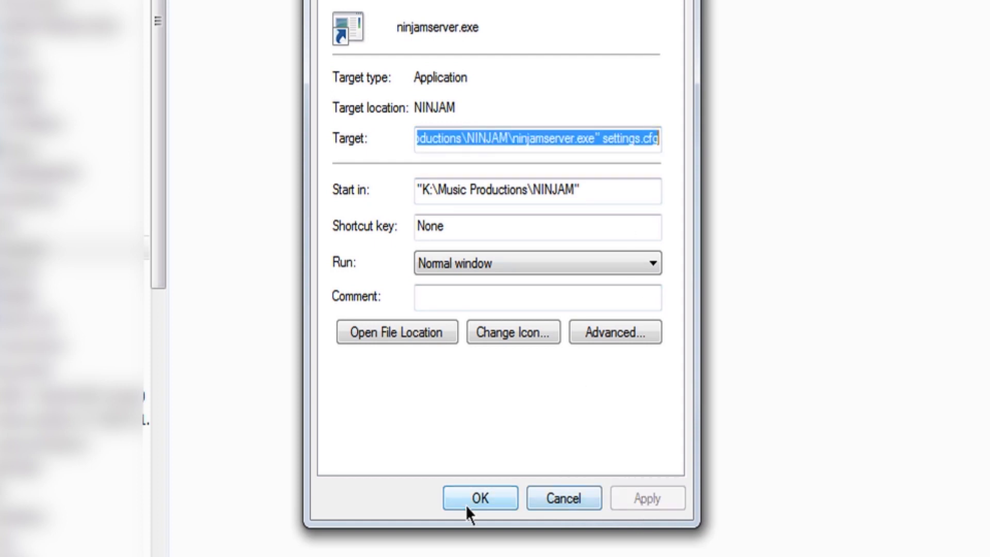
left_click(479, 498)
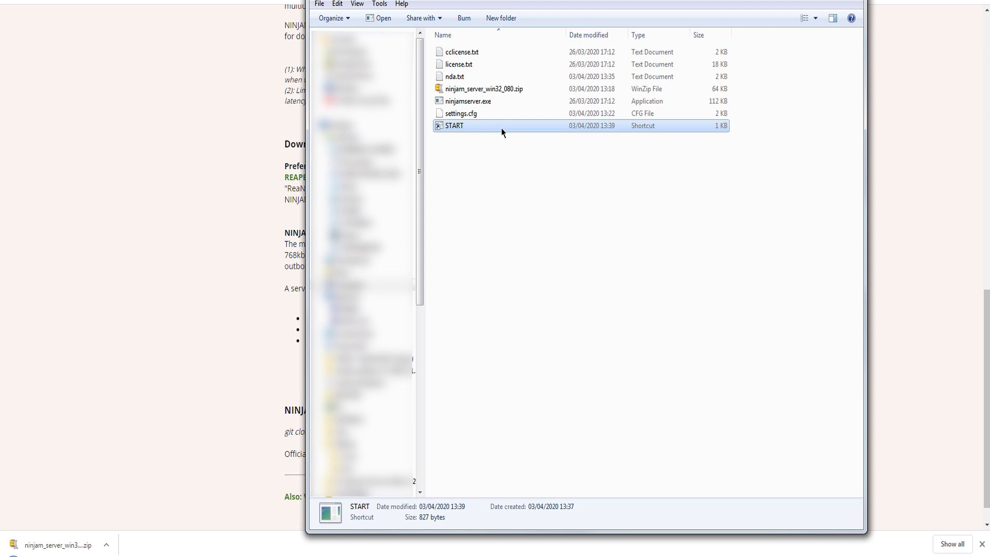
- Launch the NINJAM server from the START shortcut and allow it through the Windows firewall
double_click(454, 126)
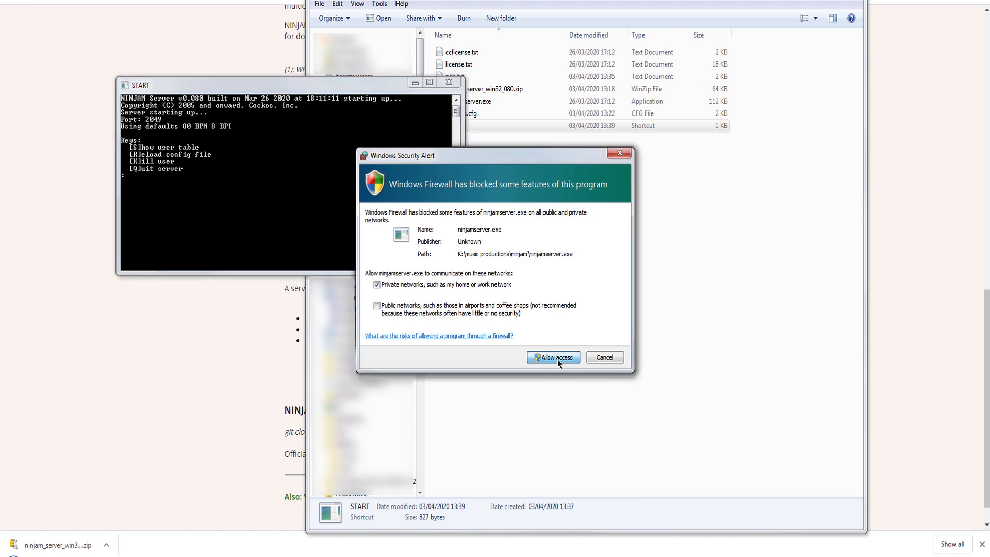
left_click(553, 356)
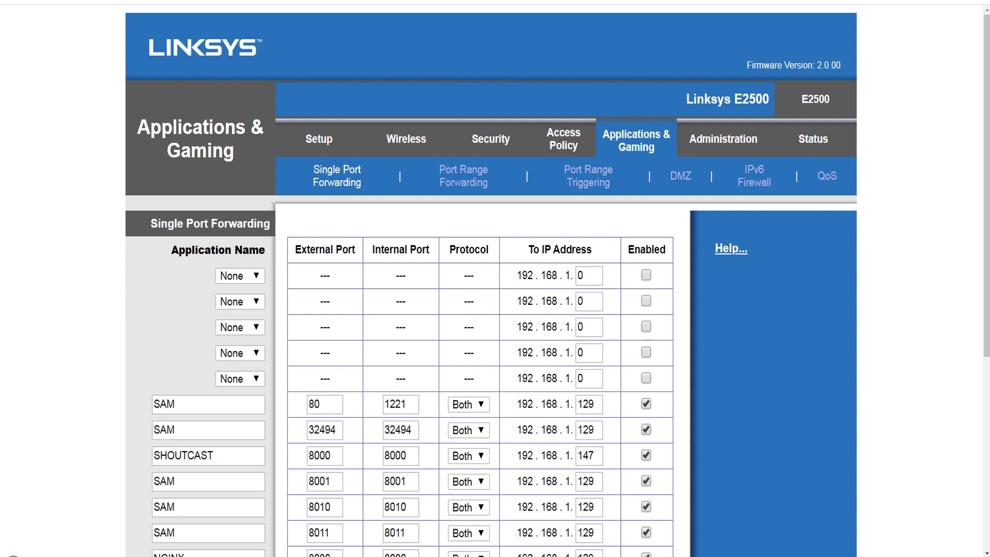
- Run ipconfig in a command prompt to find the local IPv4 address 192.168.1.147
key("Win+r")
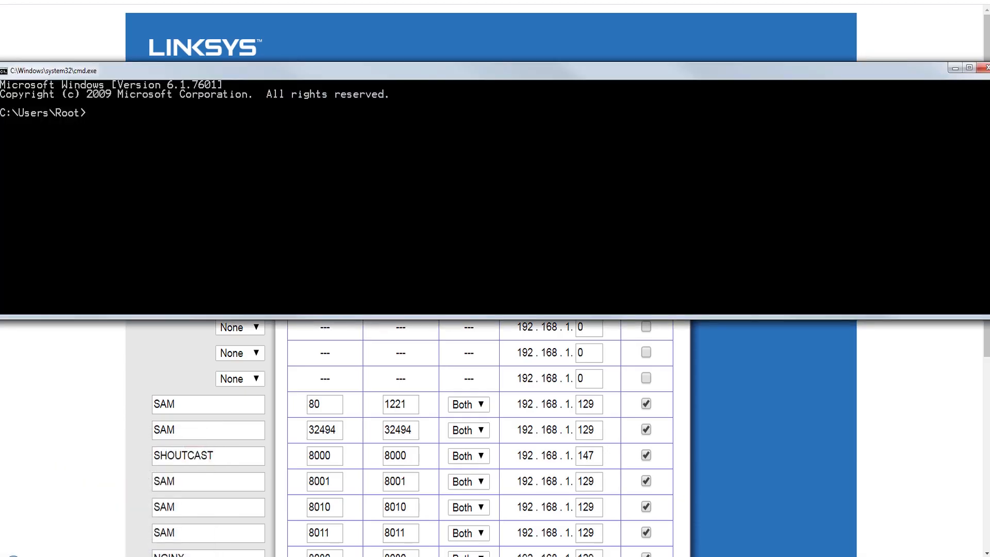
type("ipconfig")
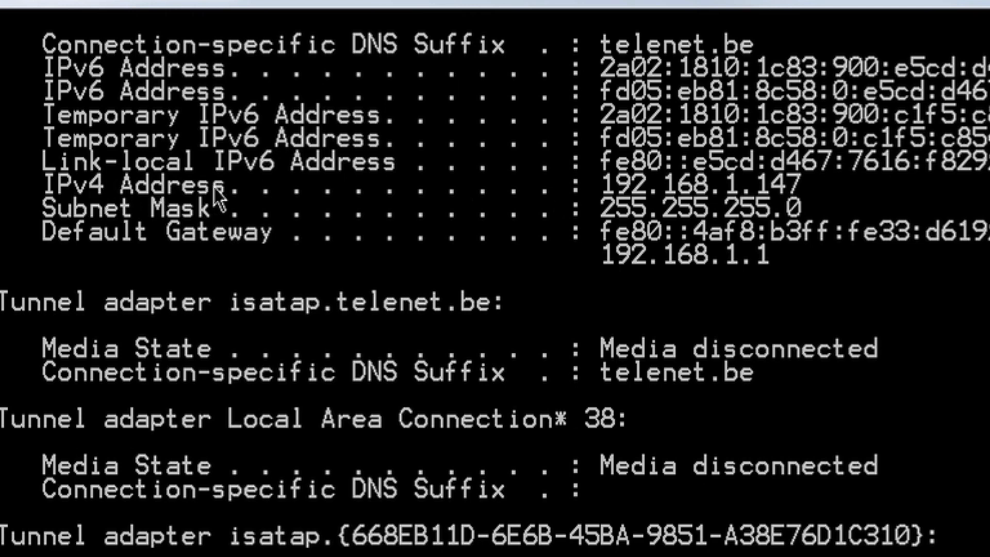
mouse_move(675, 202)
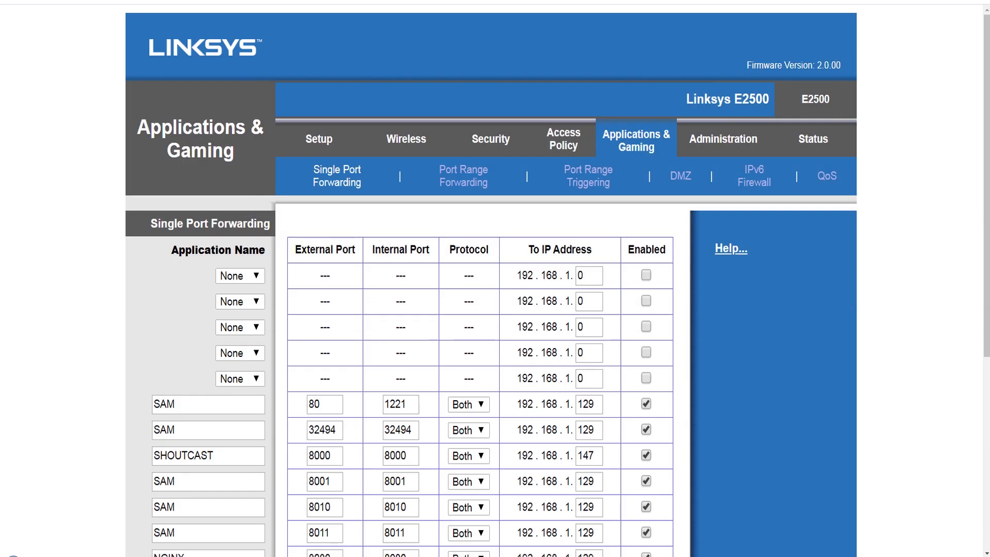
mouse_move(524, 221)
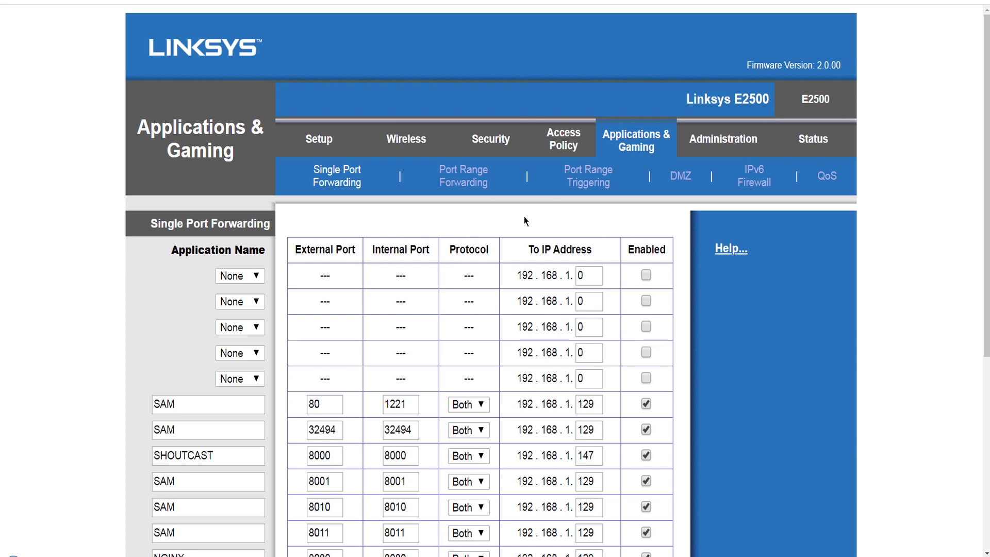
scroll("down", 3)
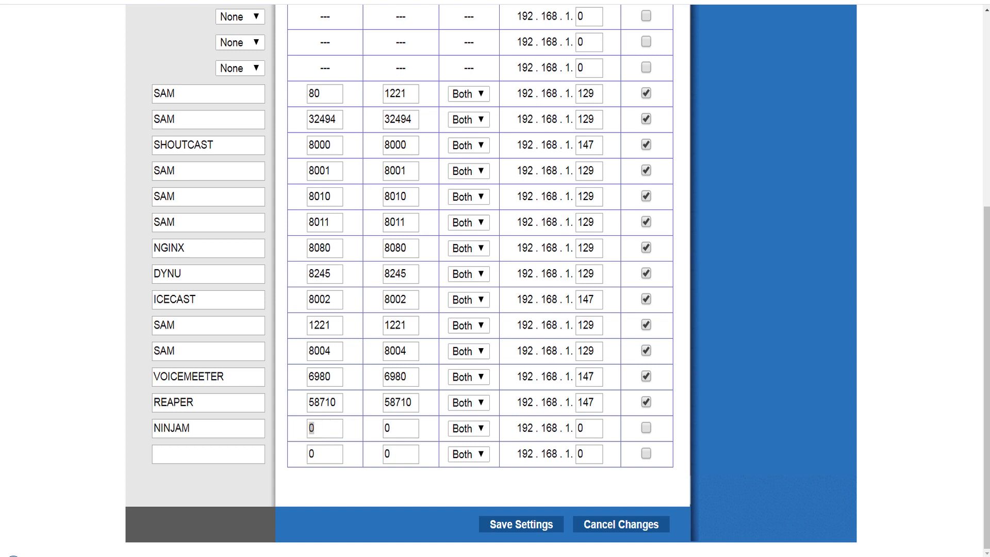
- Fill the NINJAM row with port 2049 and IP 192.168.1.147, and tick Enabled
left_click(323, 429)
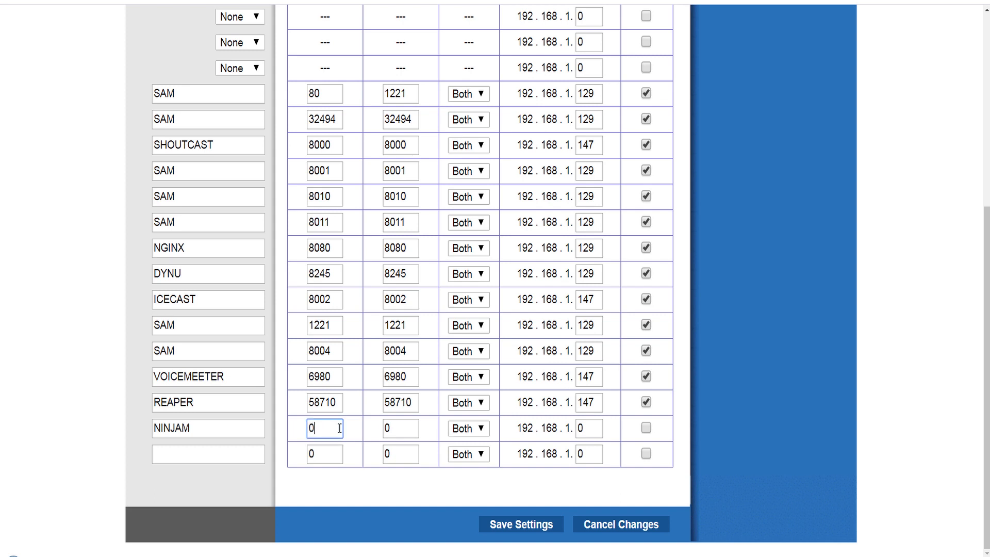
type("2049")
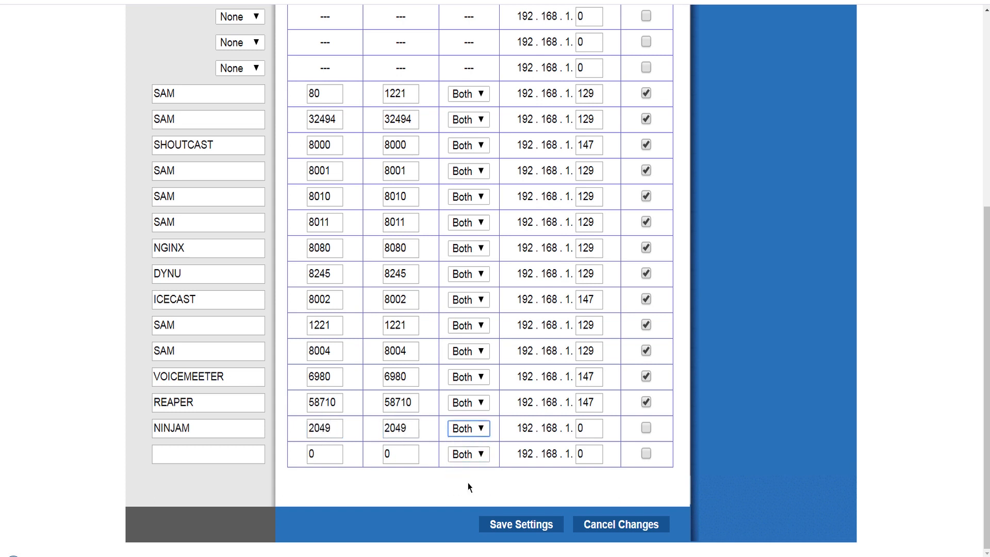
type("147")
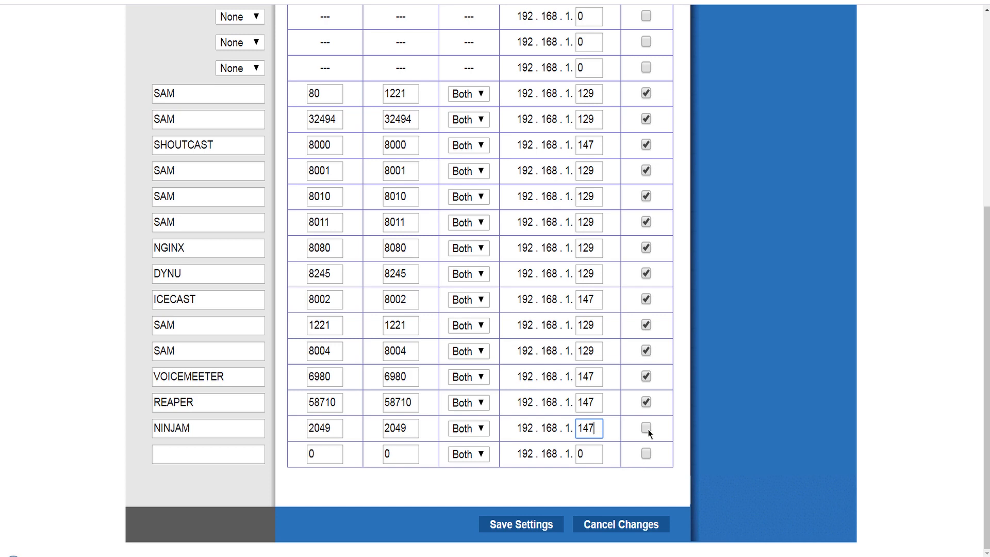
left_click(519, 524)
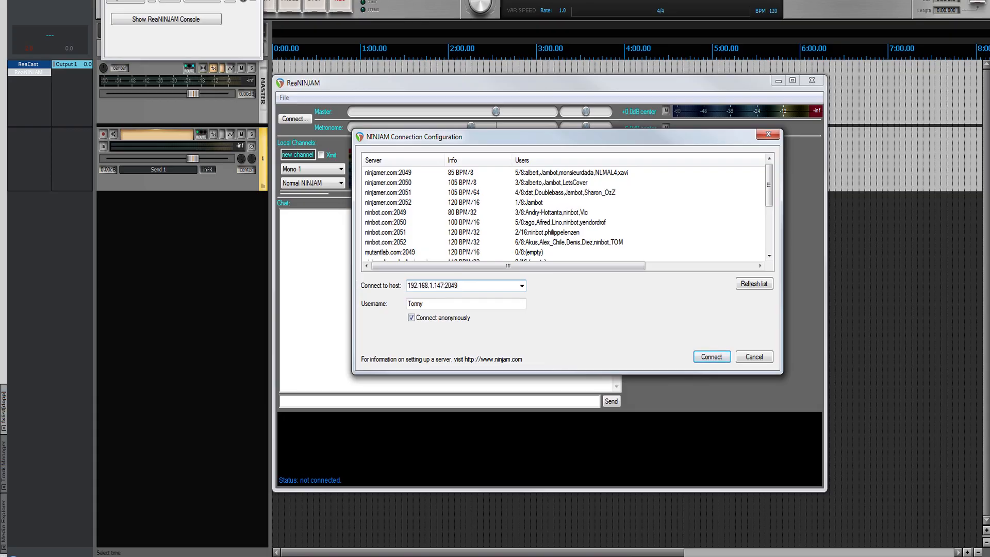
- Untick anonymous login and connect to 192.168.1.147:2049 as user2 with its password
left_click(412, 317)
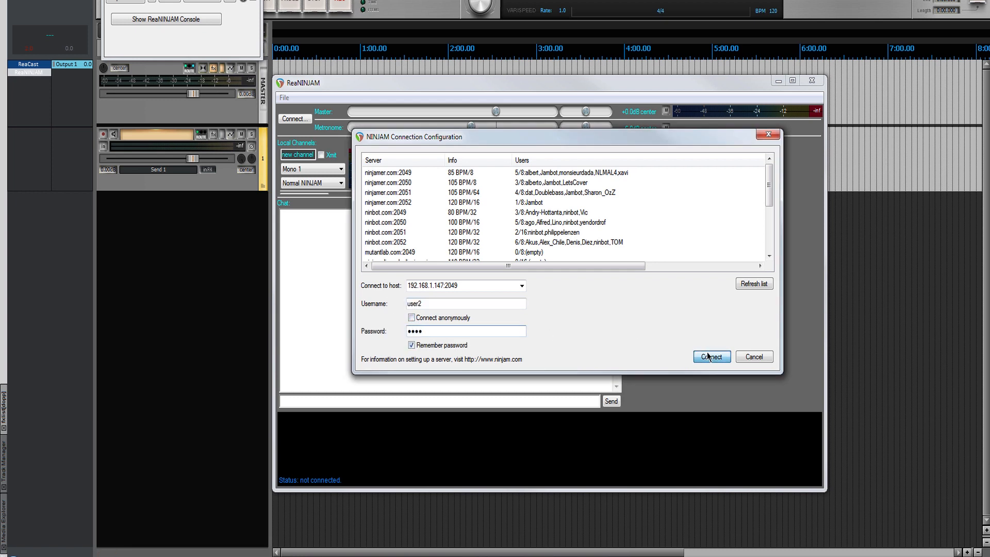
left_click(710, 356)
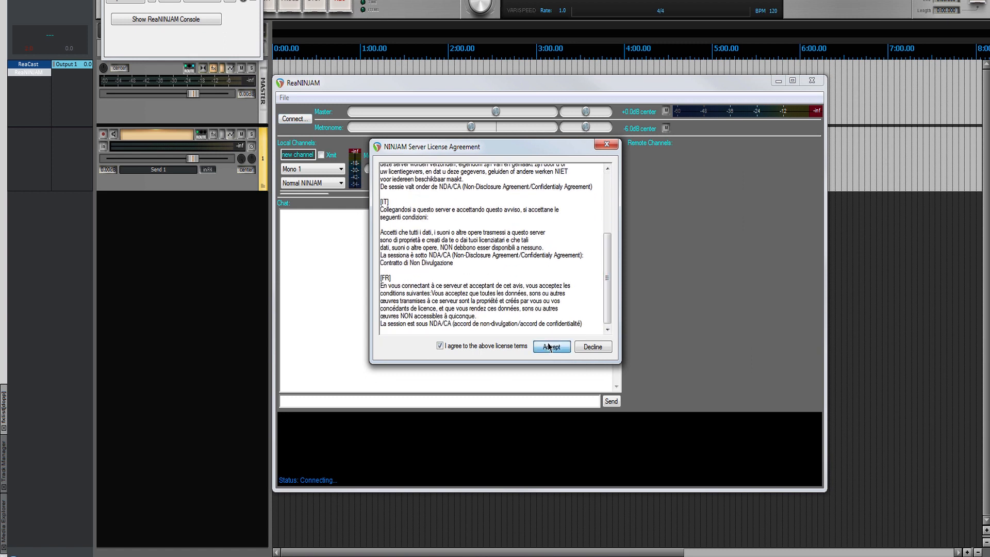
- Accept the server license agreement and untick Recv on user1's remote channel
left_click(549, 347)
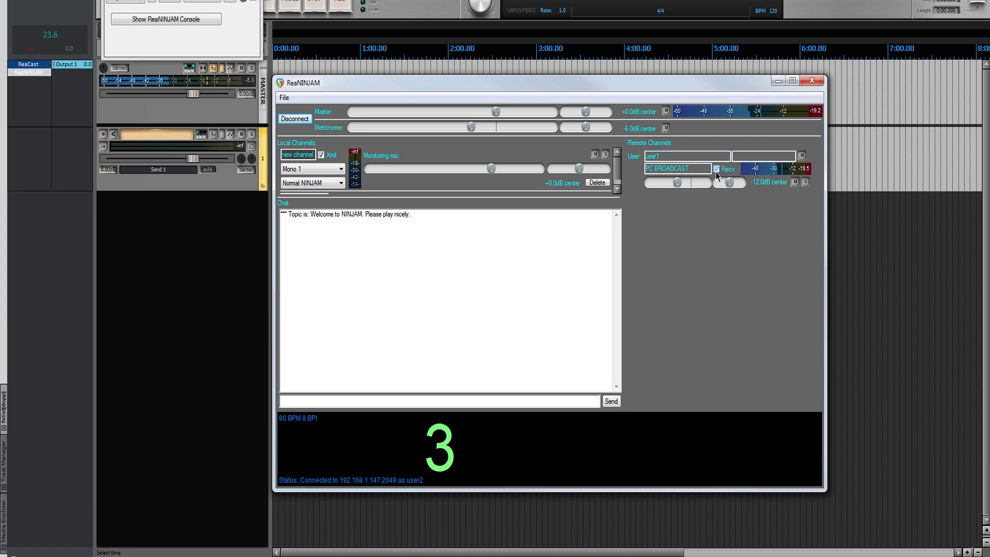
left_click(717, 168)
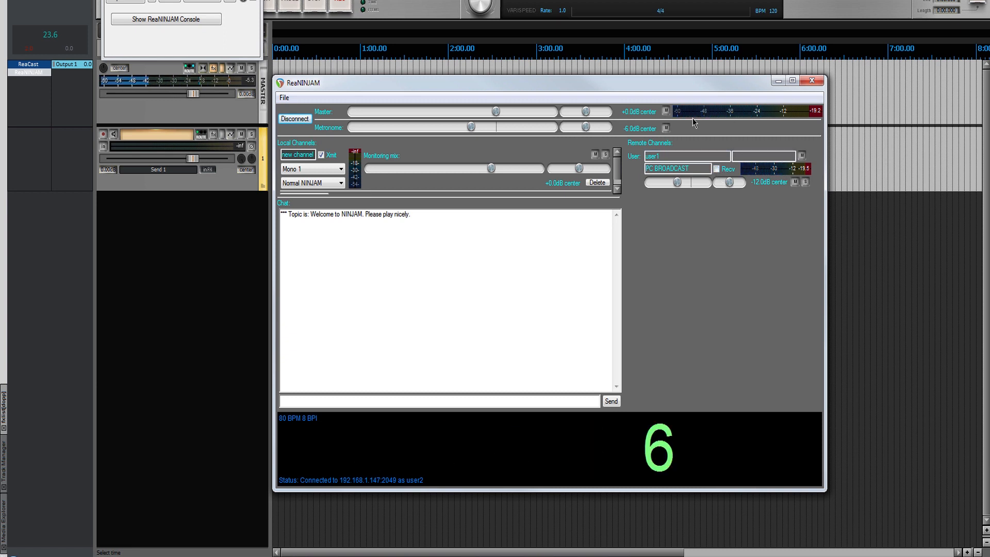